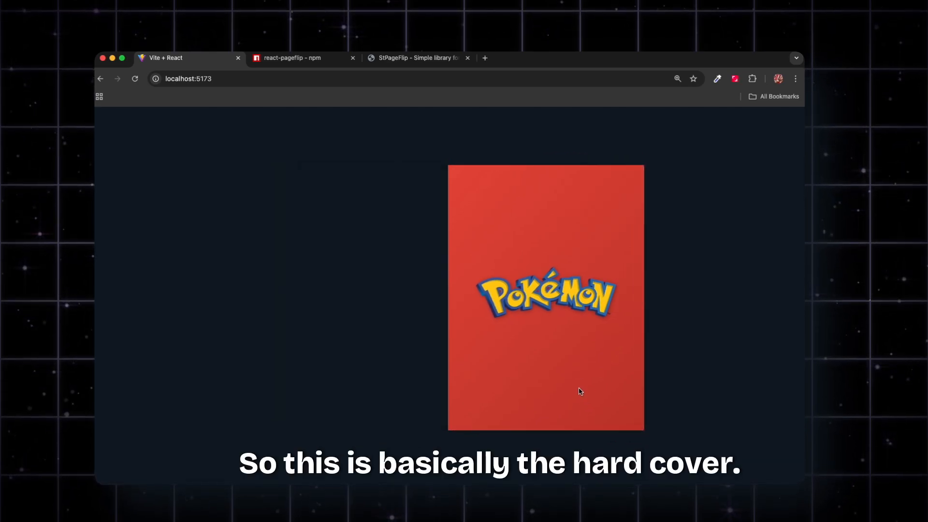
left_click(545, 295)
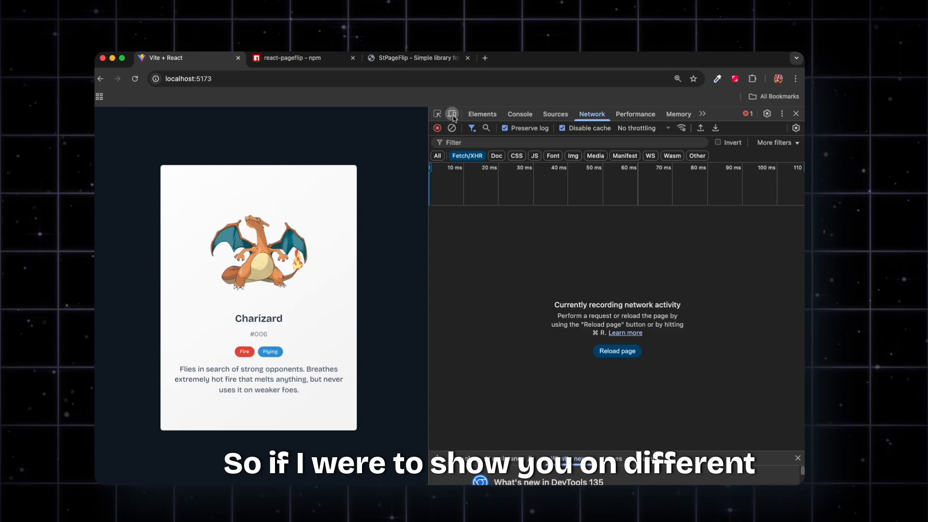
left_click(452, 114)
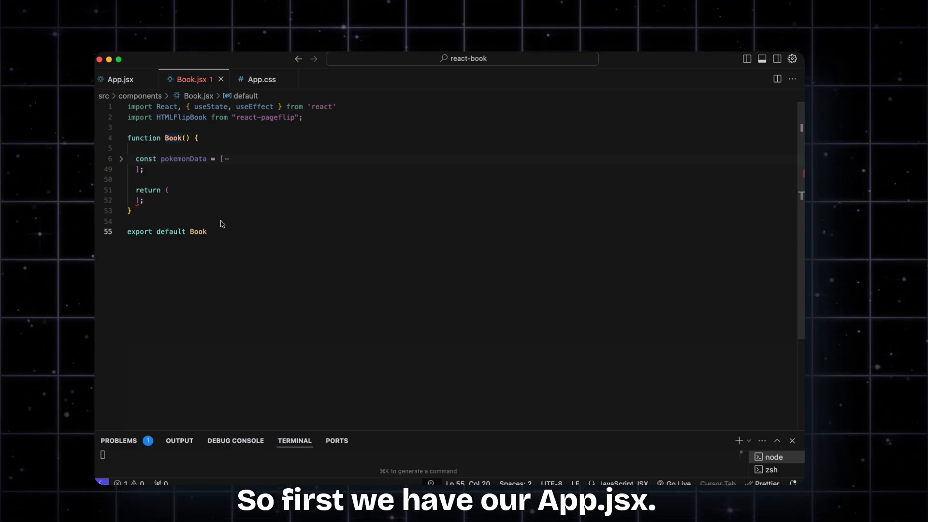
left_click(120, 79)
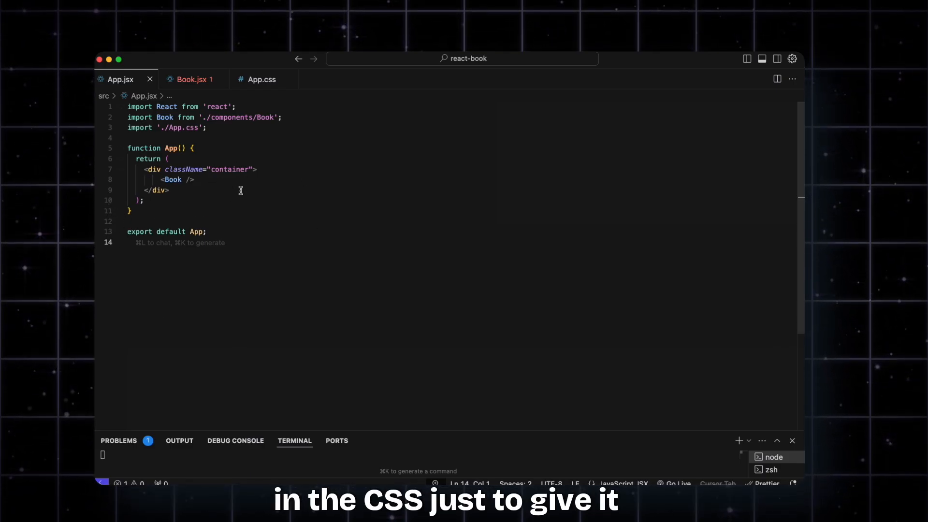
left_click(260, 78)
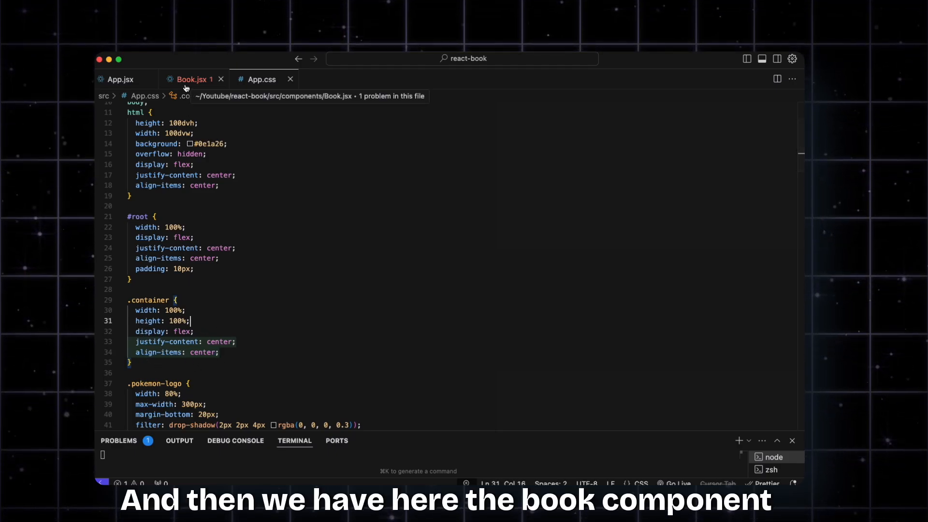
left_click(191, 79)
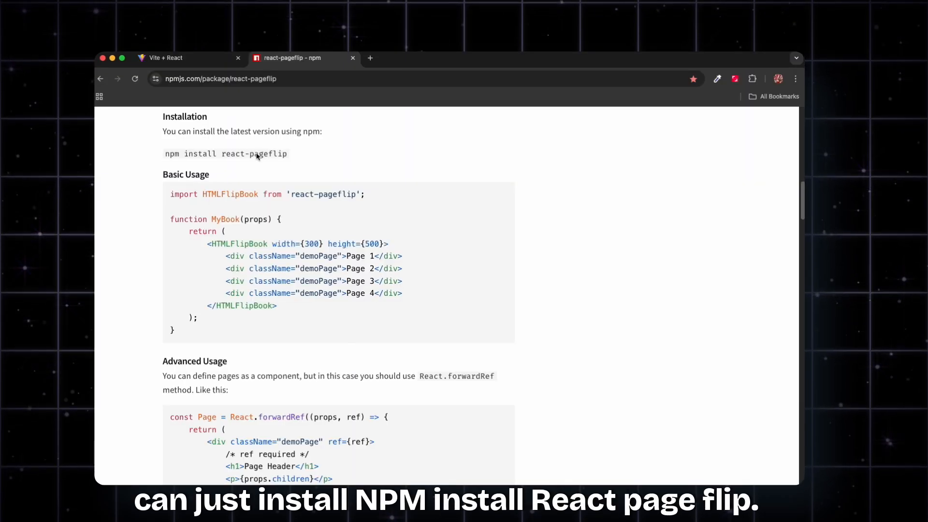
mouse_move(211, 158)
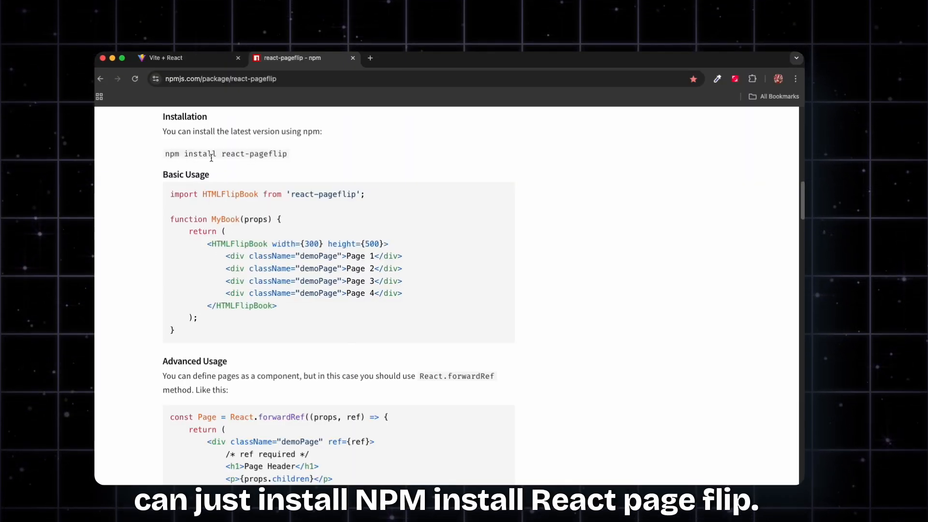
mouse_move(291, 163)
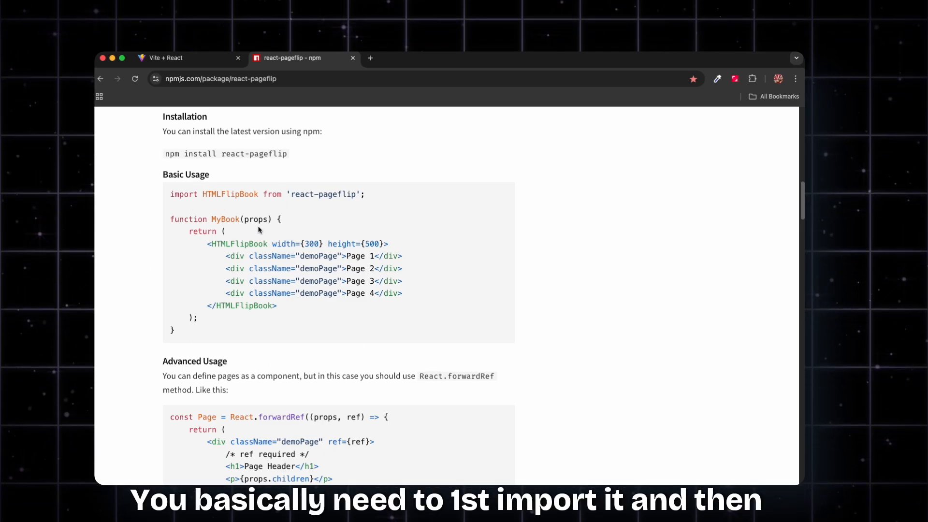
- Highlight the HTMLFlipBook basic usage example and its page div on the npm page
left_click_drag(170, 194, 364, 194)
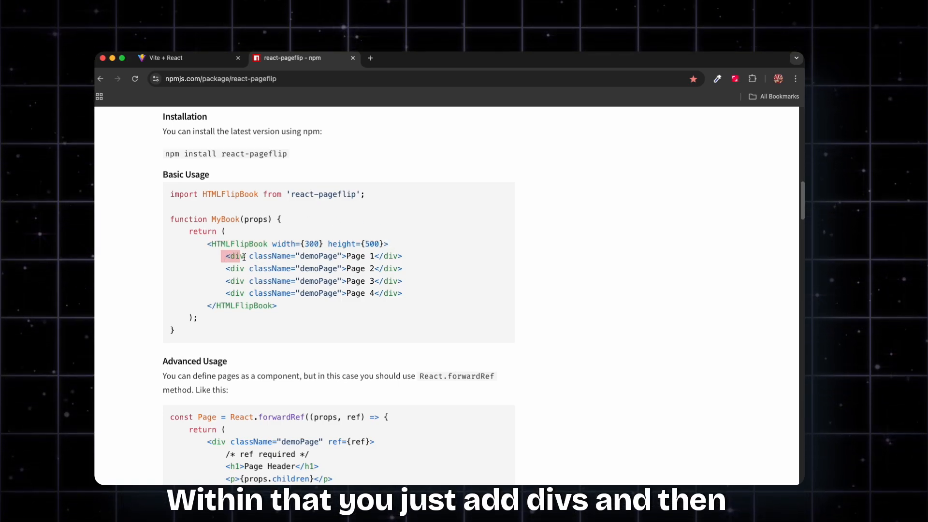
left_click_drag(231, 256, 411, 293)
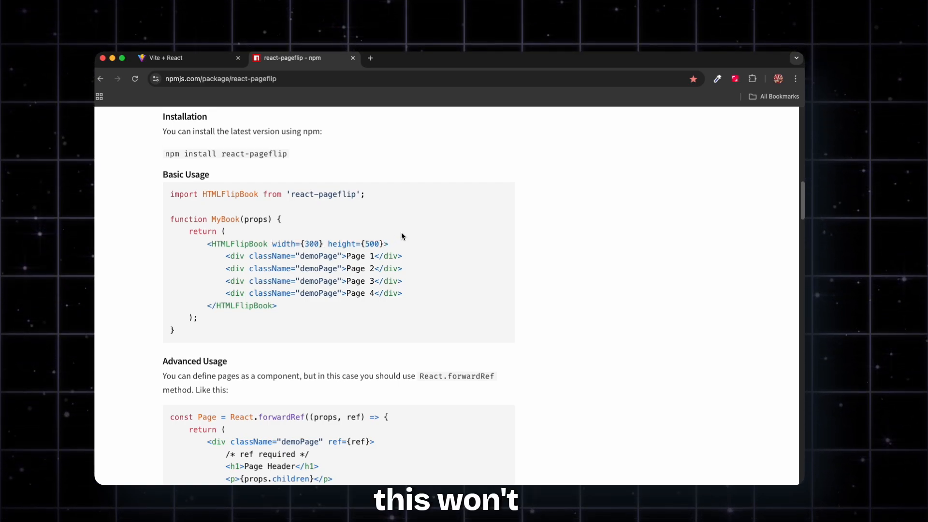
left_click(184, 58)
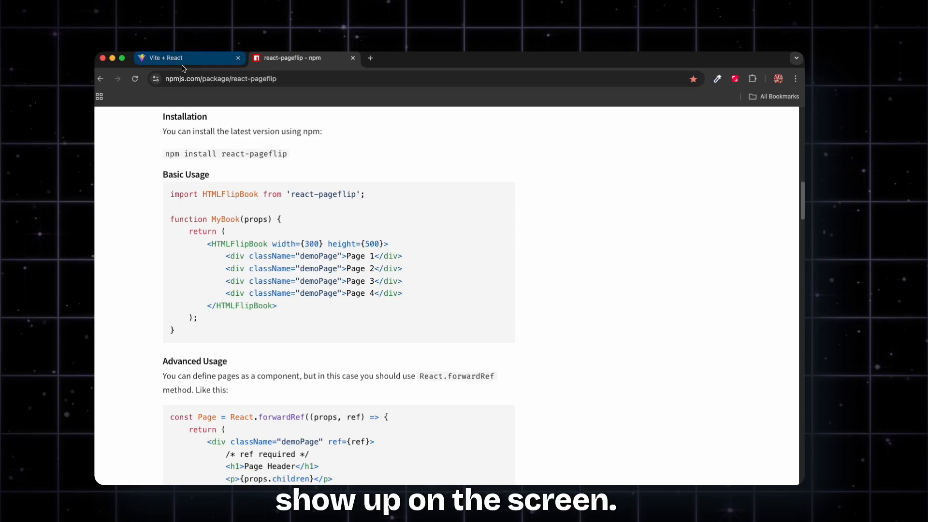
- Paste the demo pages into Book.jsx and start a .demoPage rule with background and color
left_click(190, 57)
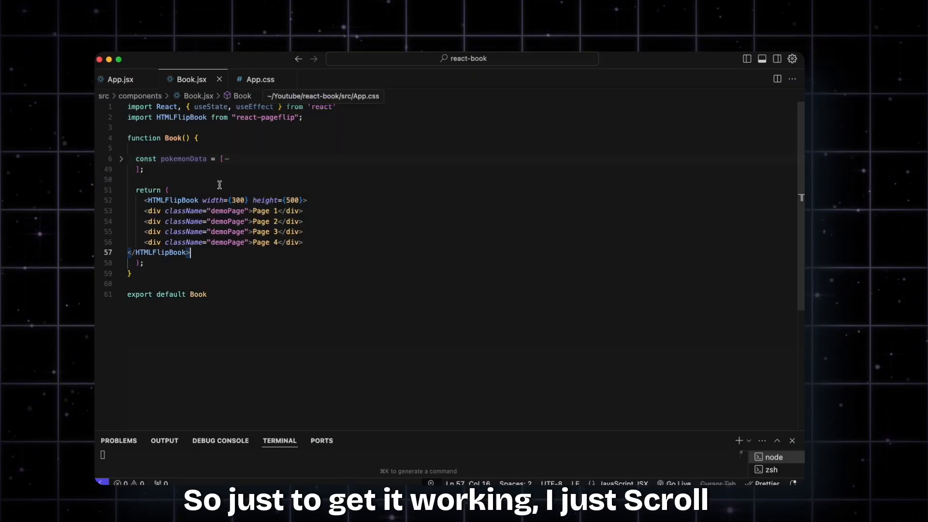
left_click(258, 79)
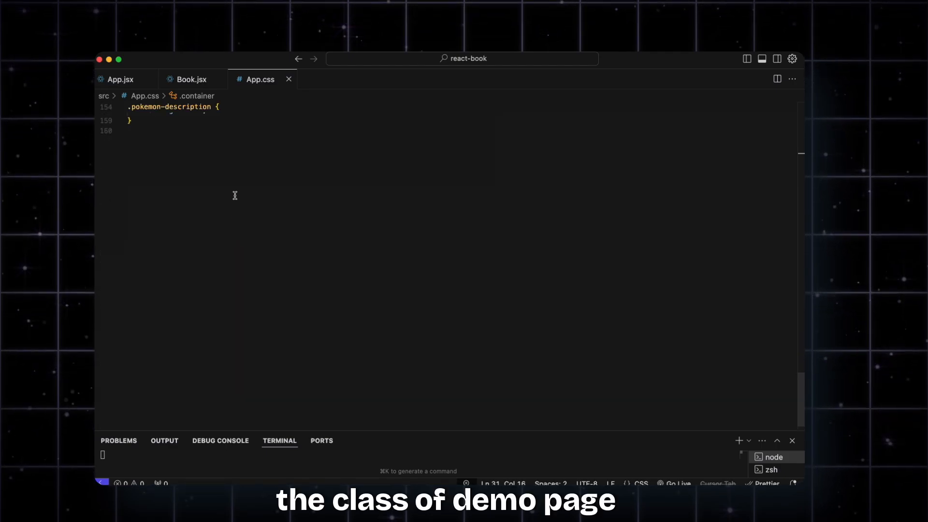
type(".demo")
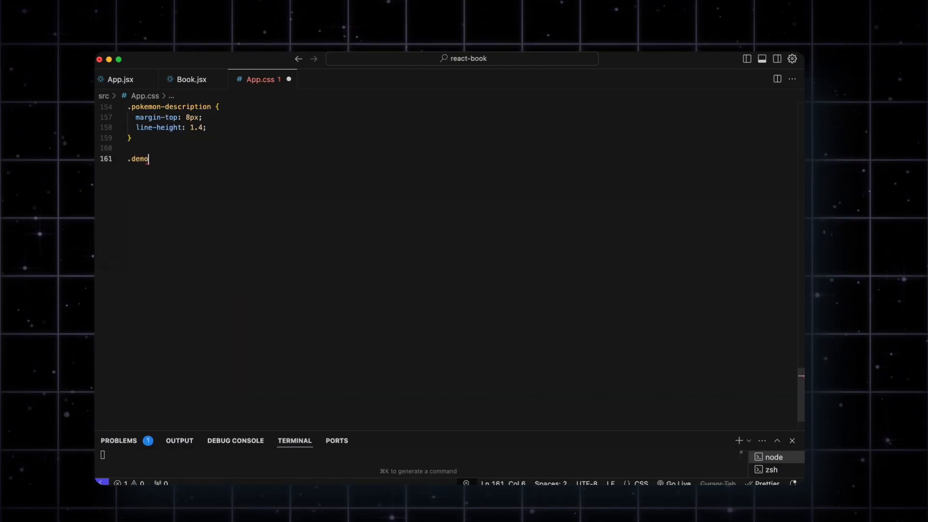
type("Page{}")
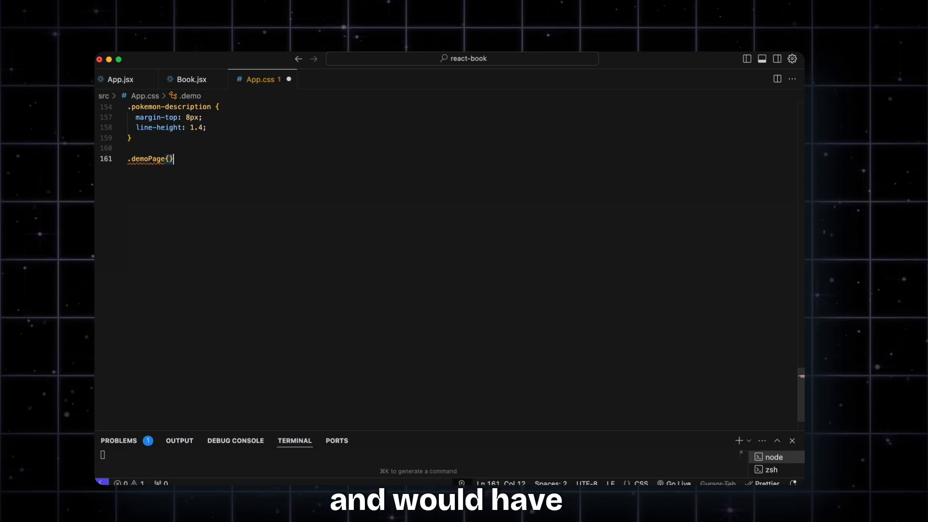
type("background: ;")
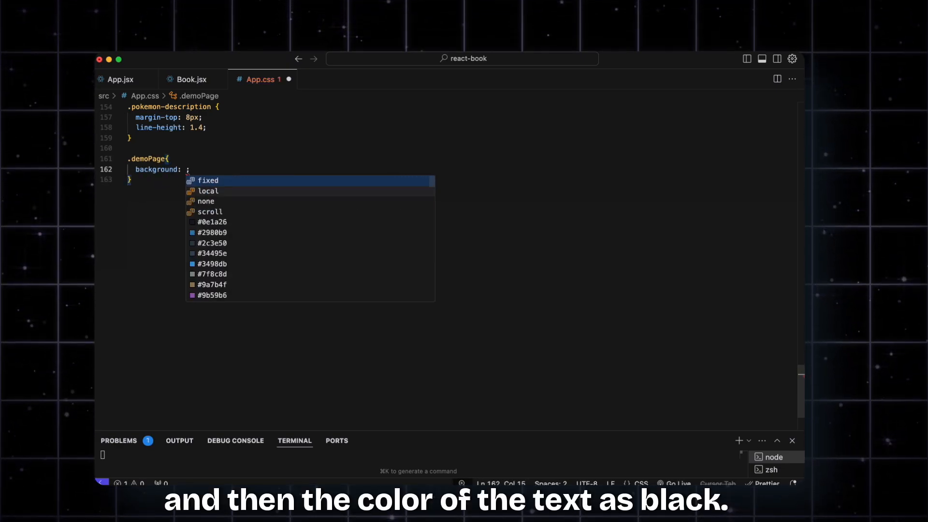
type("co")
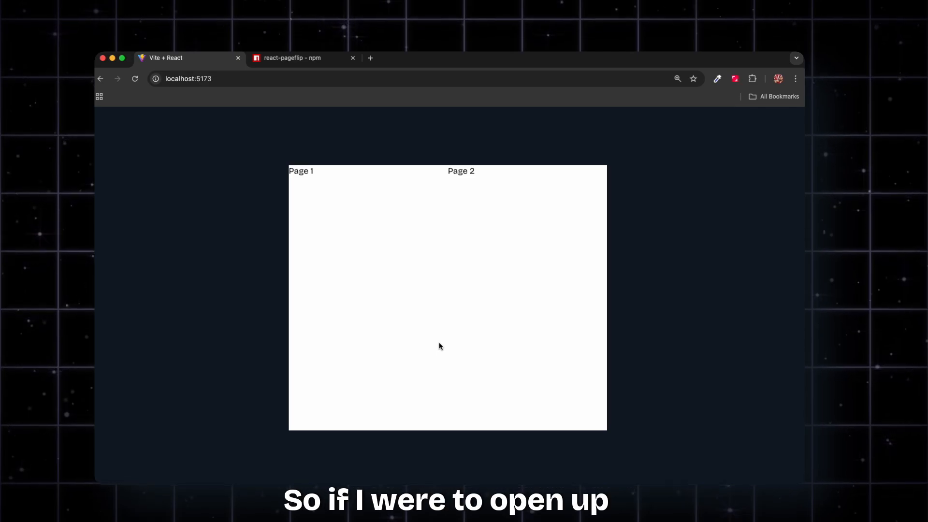
- Open DevTools while flipping to Pages 3 and 4, then close DevTools
key("F12")
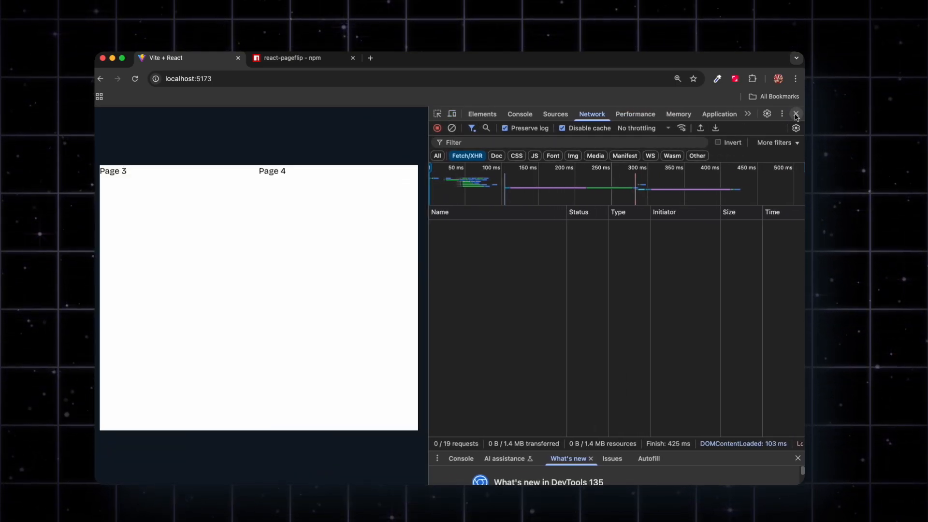
left_click(795, 114)
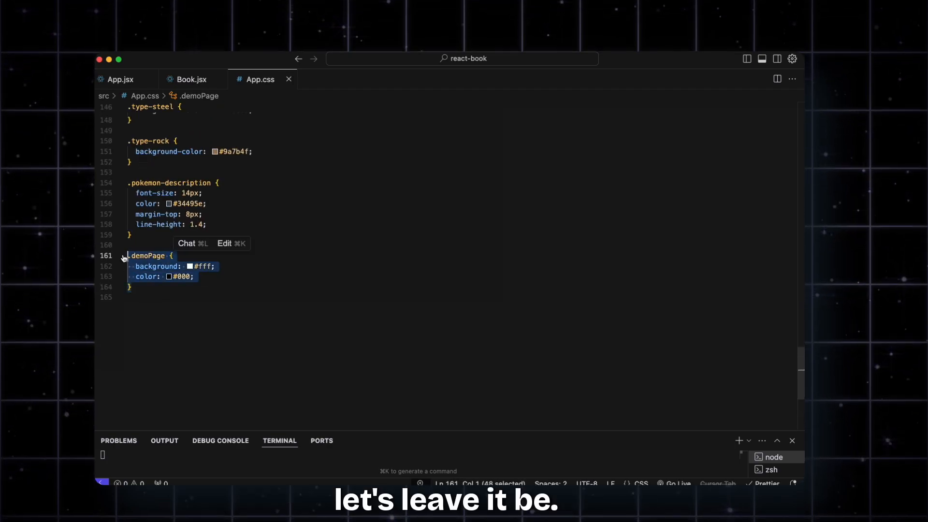
- Give HTMLFlipBook width 370, height 500, maxShadowOpacity={0.5} and showCover={true}
left_click(190, 78)
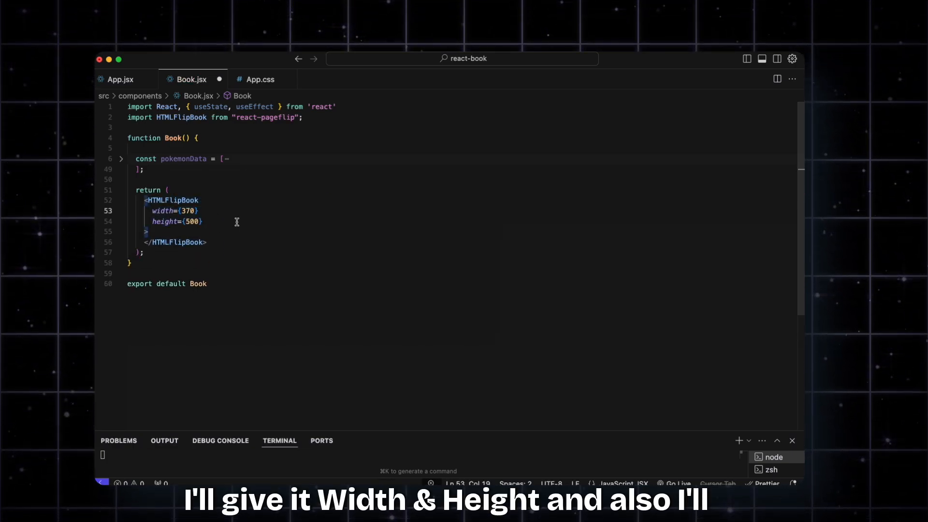
type("maxShadowOpacity={0.5}")
type("drawShadow={true")
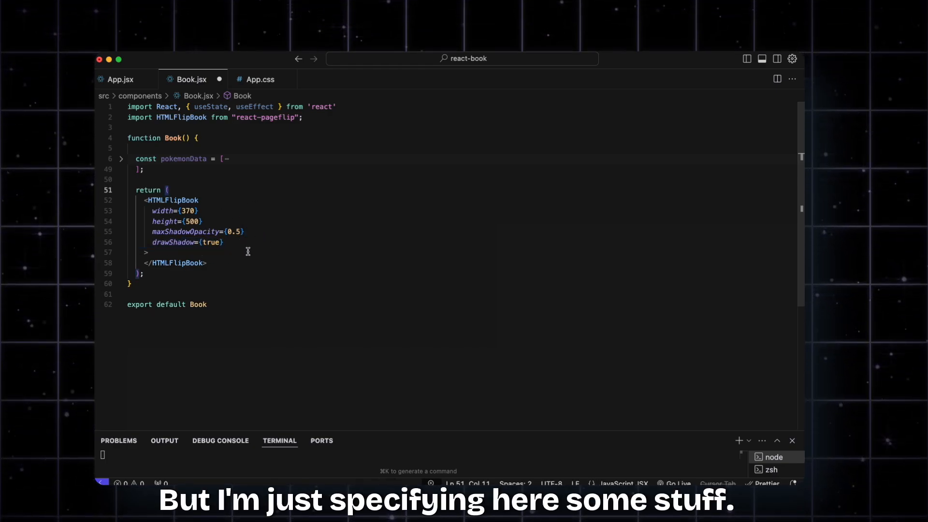
type("showCover={true}")
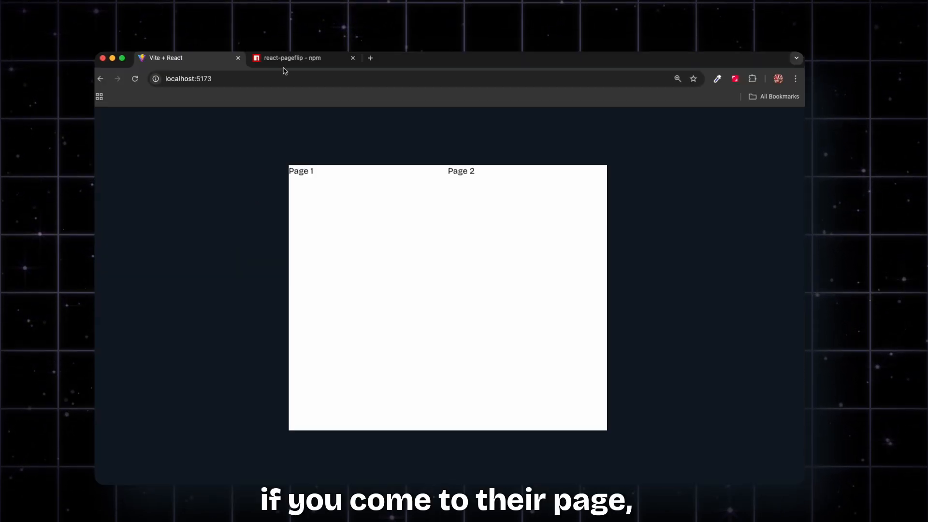
- Turn a page in the demo book on the react-pageflip npm page
left_click(290, 57)
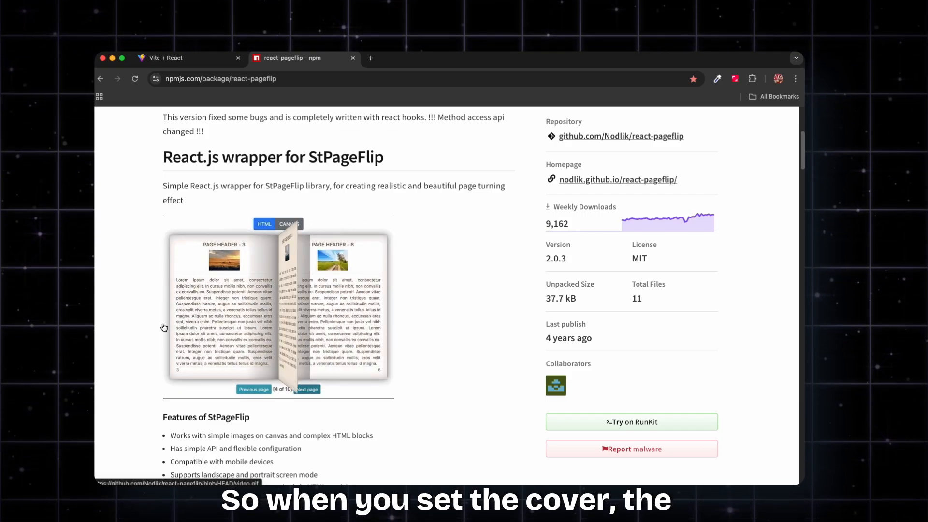
left_click(306, 389)
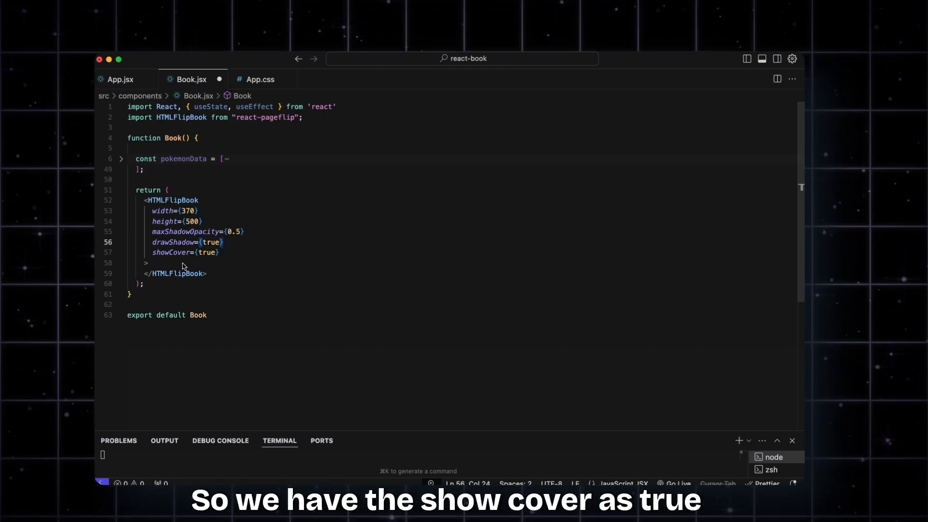
- Add size='fixed' to HTMLFlipBook and insert a 'page-content cover' div
type("size='fixed'")
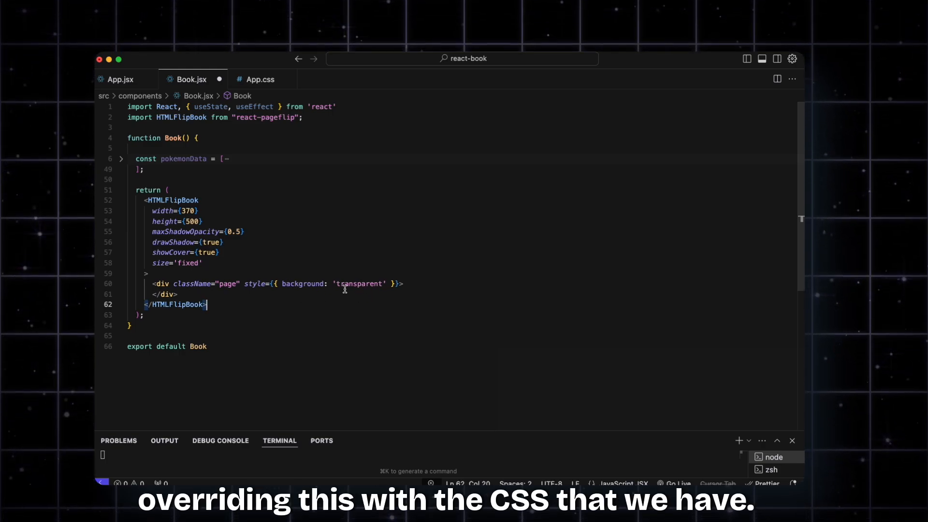
type("<div className=\"page-content cover\">")
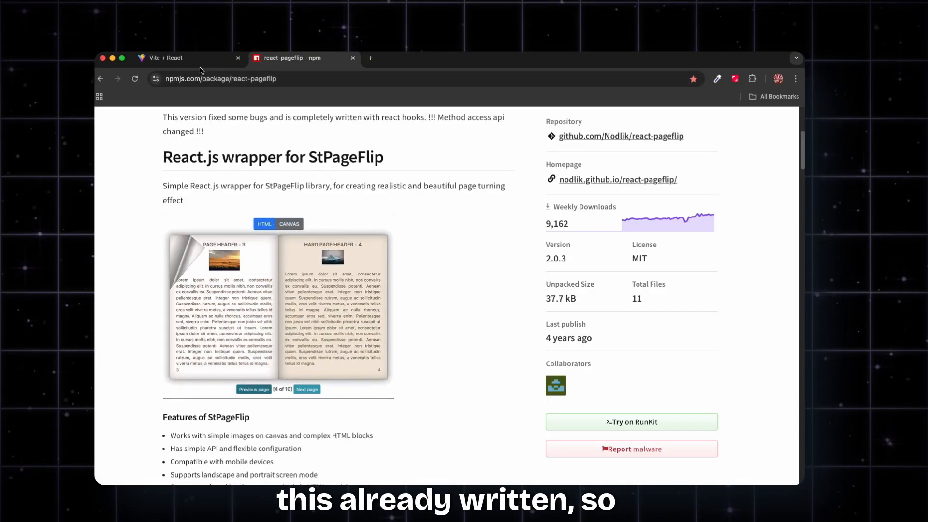
- Return to the Vite + React tab with the running app
left_click(166, 57)
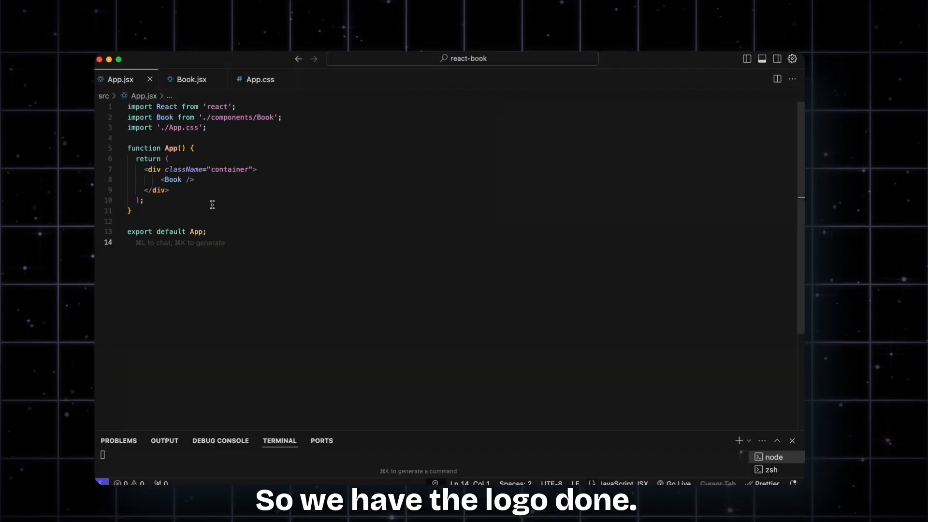
- Expand pokemonData in Book.jsx to reveal Charizard, Pikachu, Electabuzz and Sudowoodo entries
left_click(191, 78)
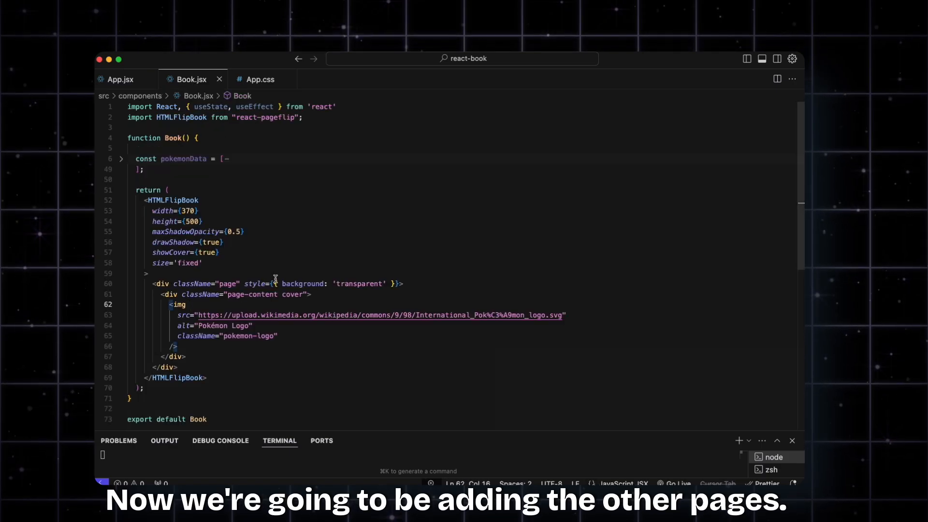
scroll("down", 3)
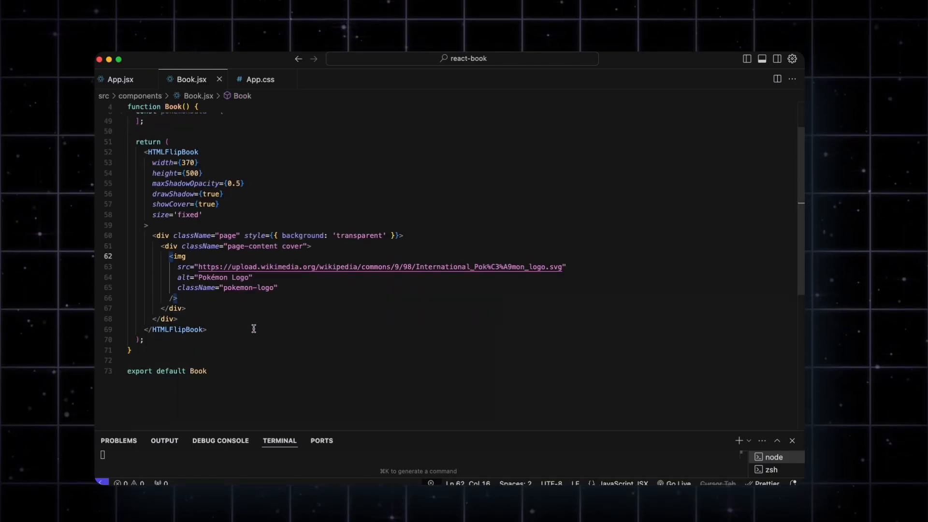
scroll("down", 3)
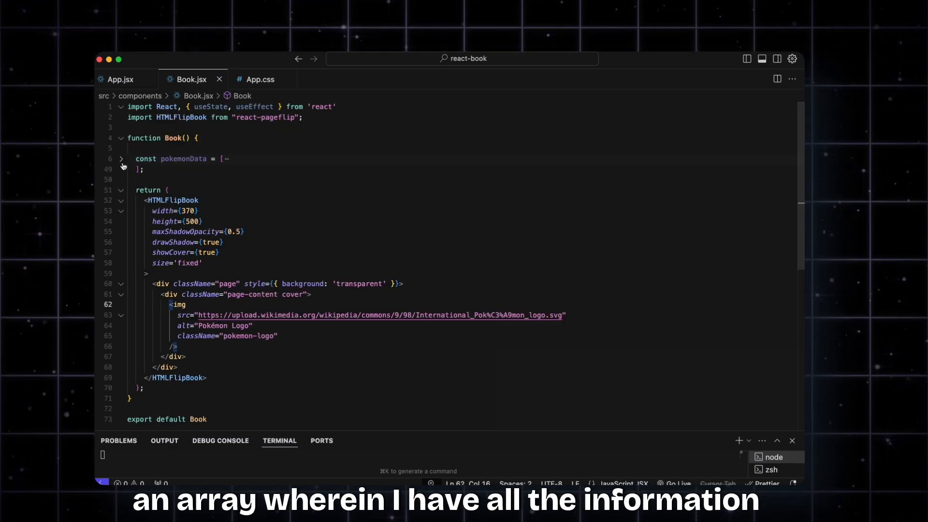
left_click(121, 158)
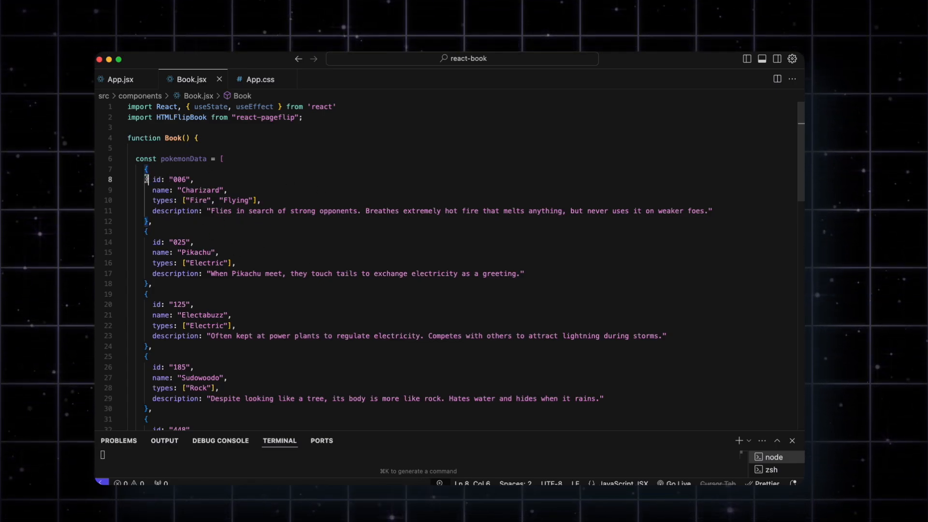
left_click_drag(146, 179, 260, 200)
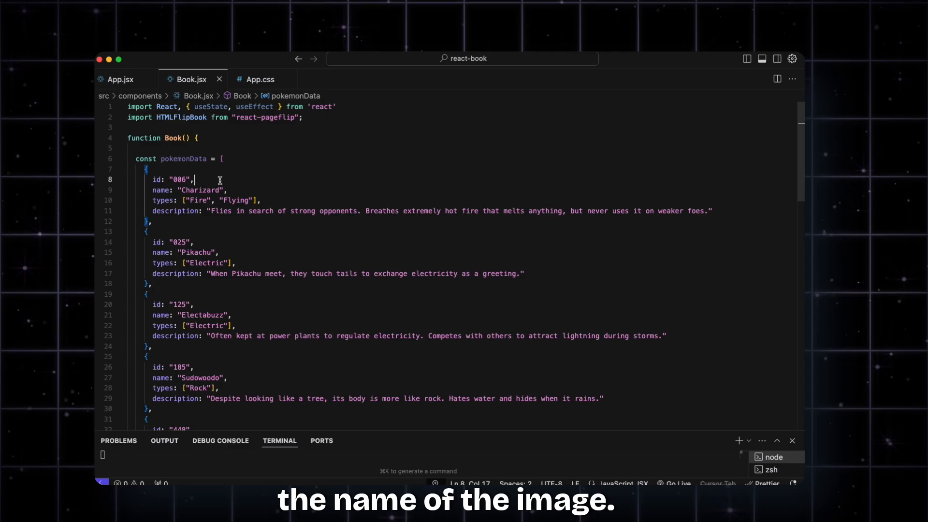
scroll("down", 3)
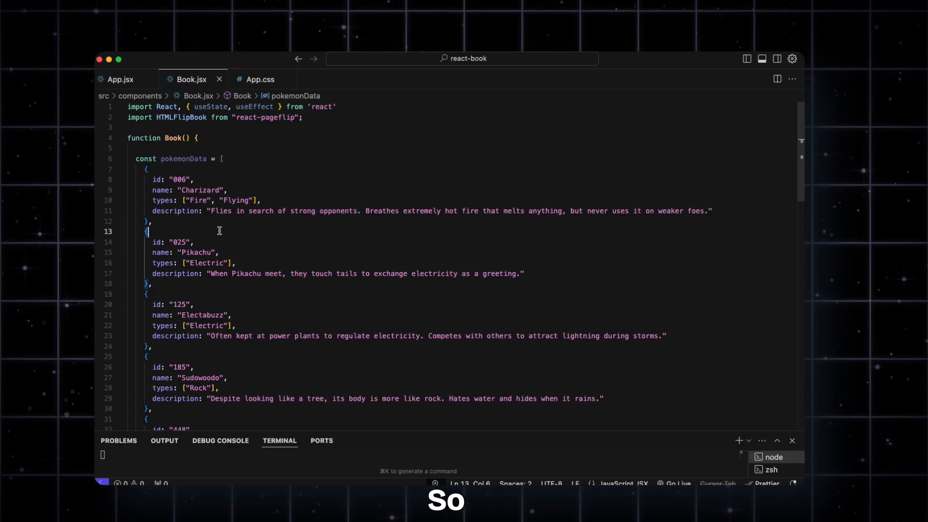
- Map pokemonData into pages with 'pokemon-type type-…' badge spans and a pokemon-description paragraph
scroll("down", 3)
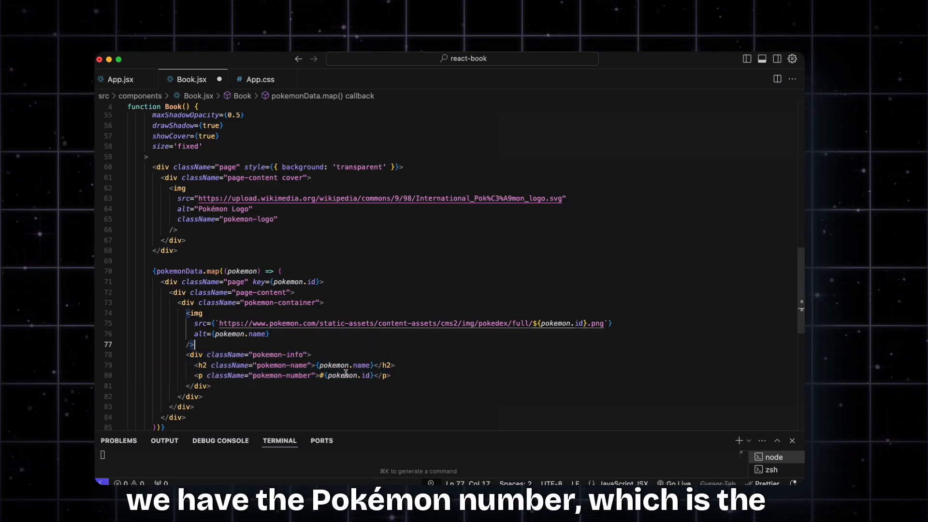
scroll("down", 3)
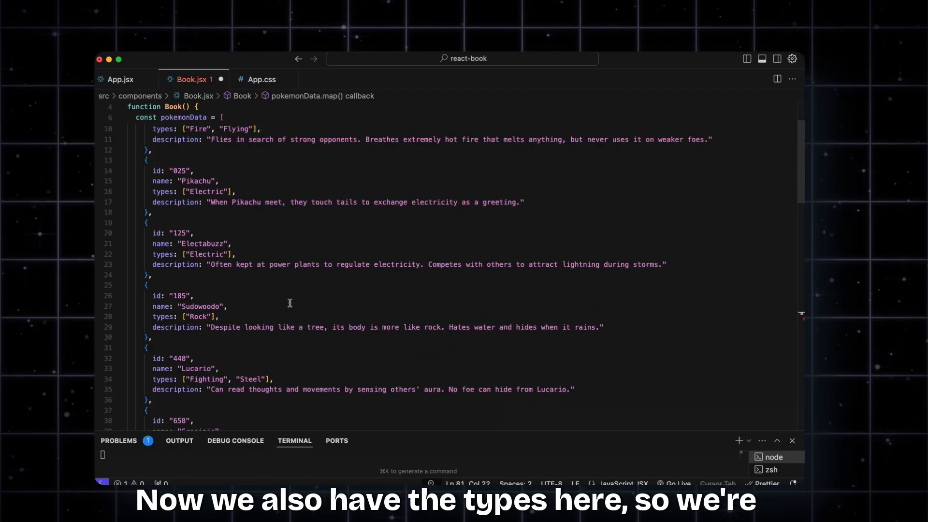
double_click(193, 191)
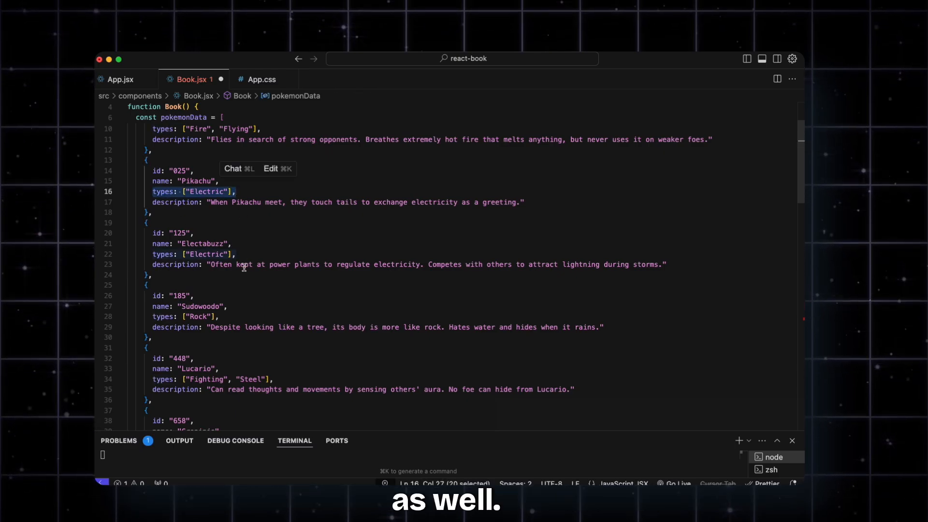
scroll("down", 3)
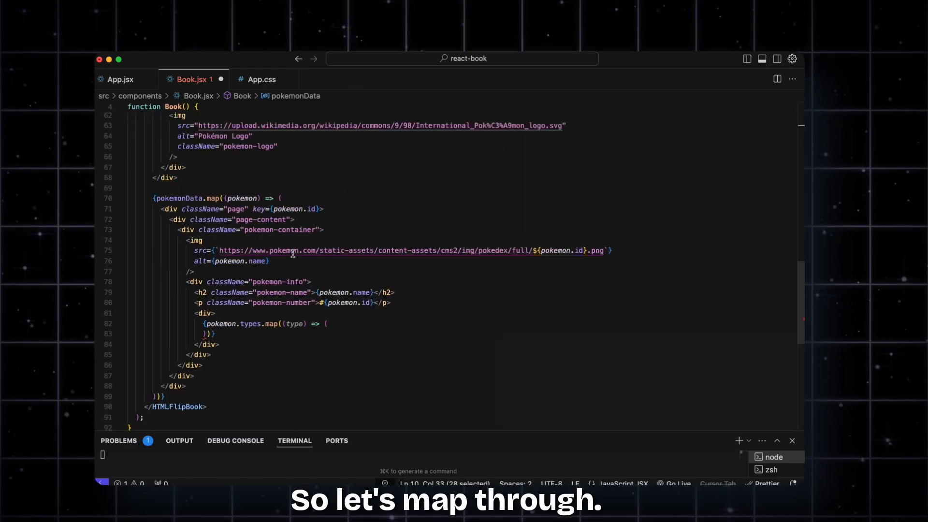
type("<span key={type}></span>")
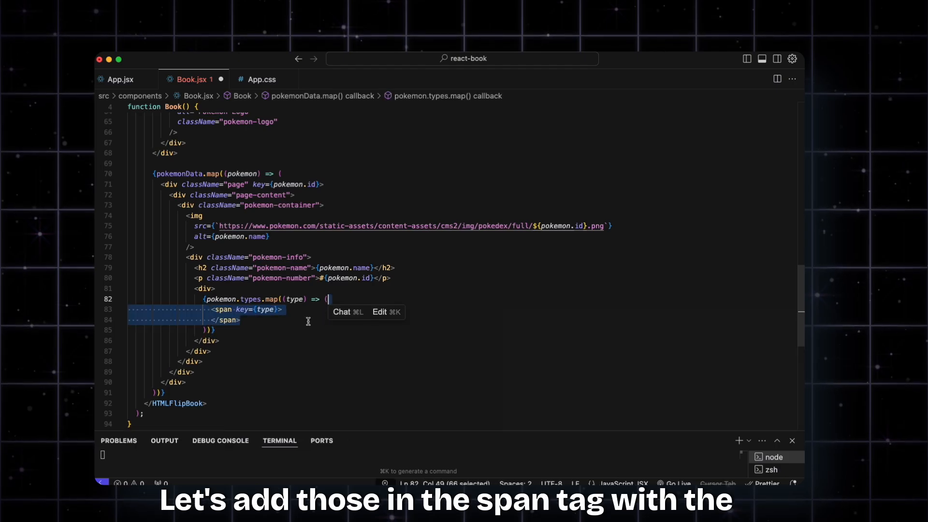
type("className={`pokemon-type type-${type.toLowerCase()}`}")
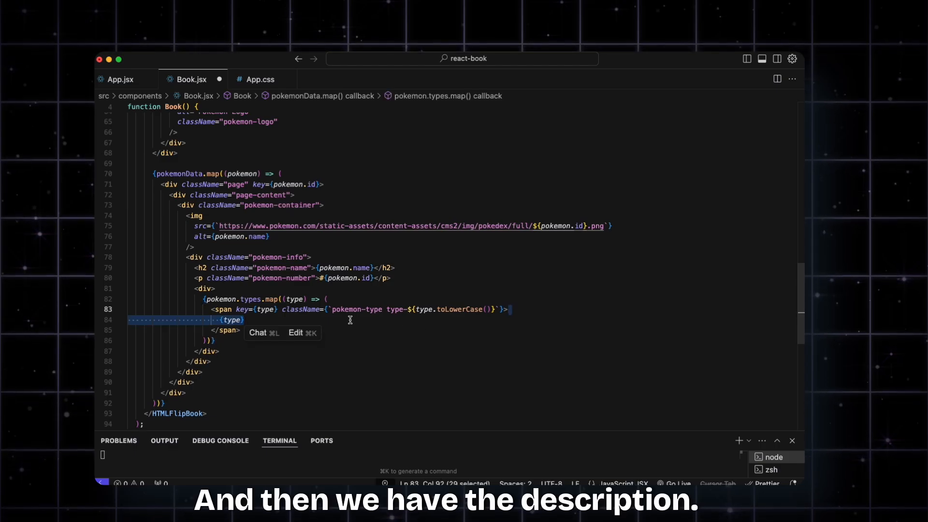
type("<p className=\"pokemon-description\">{pokemon.description}</p>")
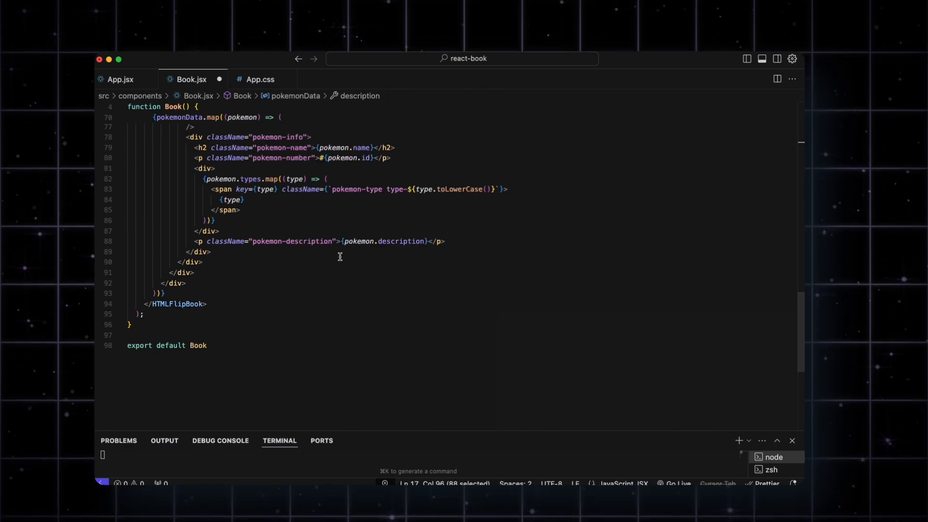
- Switch to the Chrome app preview and reload localhost:5173 to see the new Pokémon pages
left_click(194, 272)
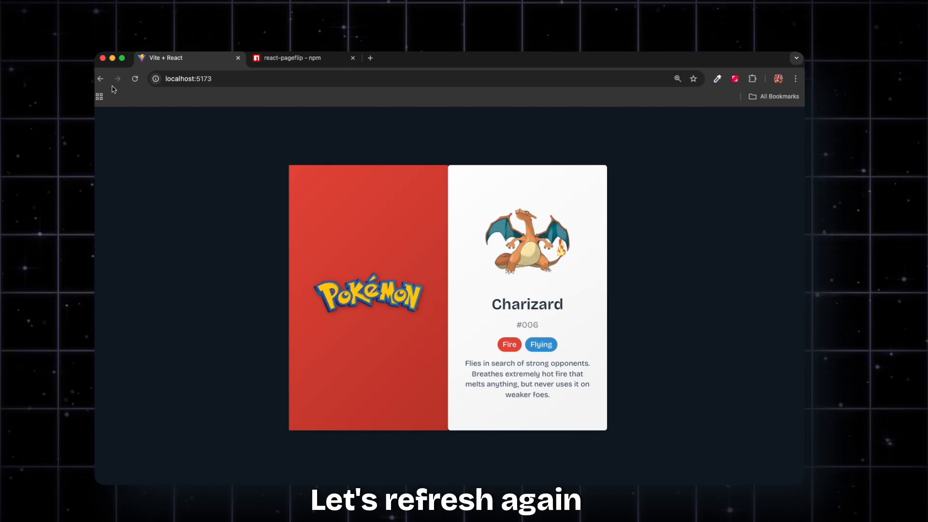
left_click(135, 78)
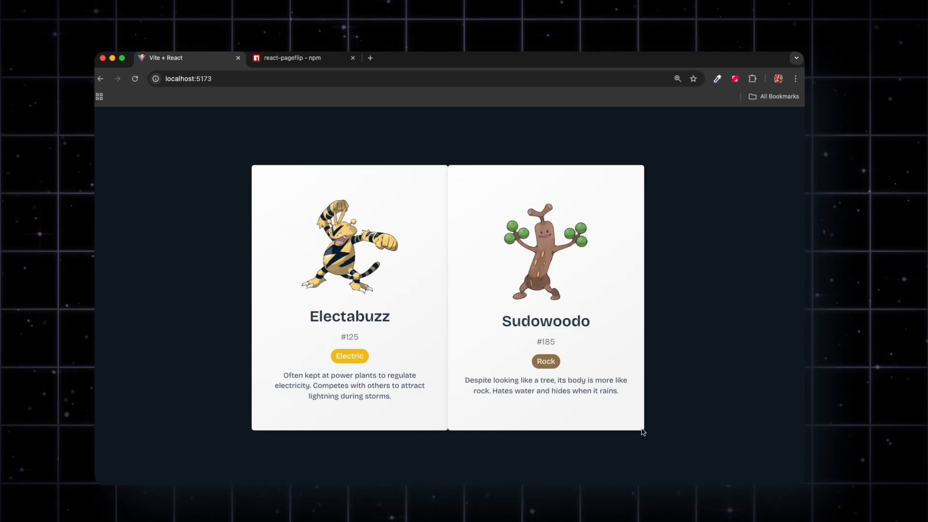
mouse_move(410, 250)
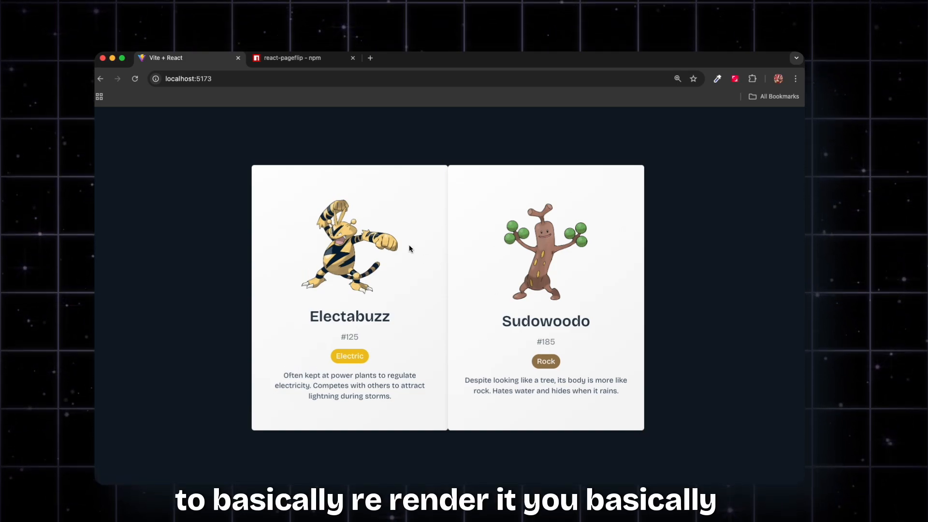
mouse_move(132, 122)
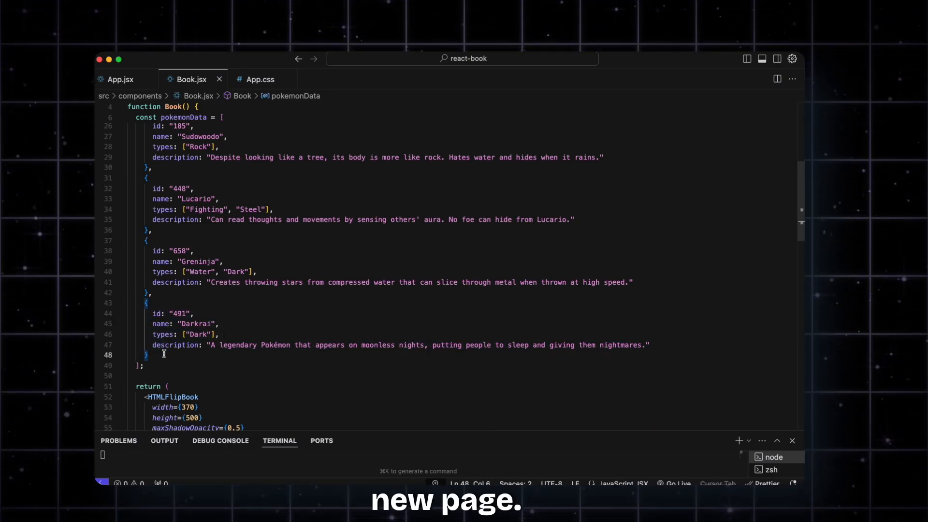
scroll("down", 3)
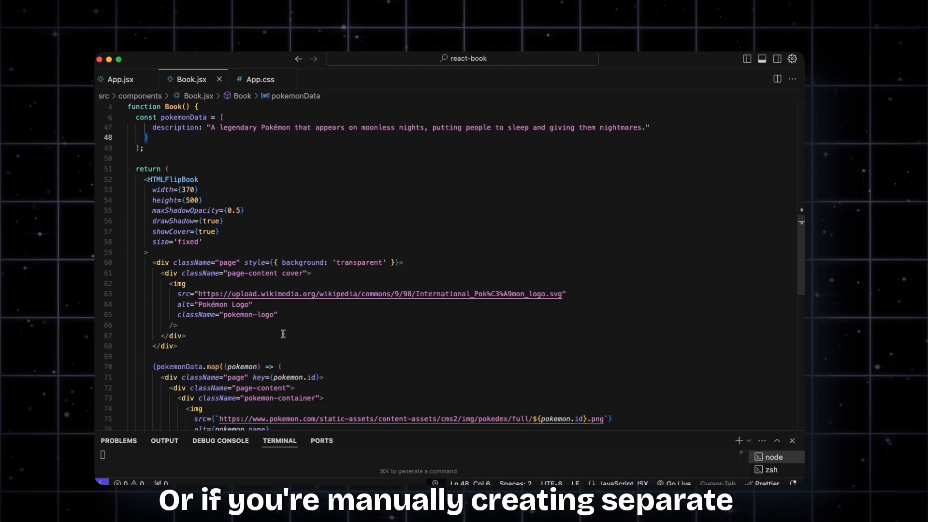
scroll("down", 3)
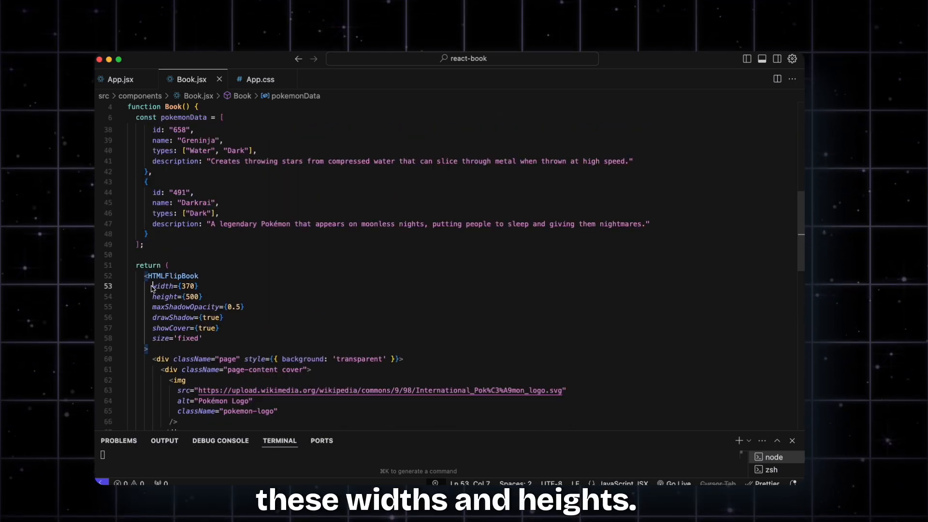
left_click_drag(152, 286, 205, 296)
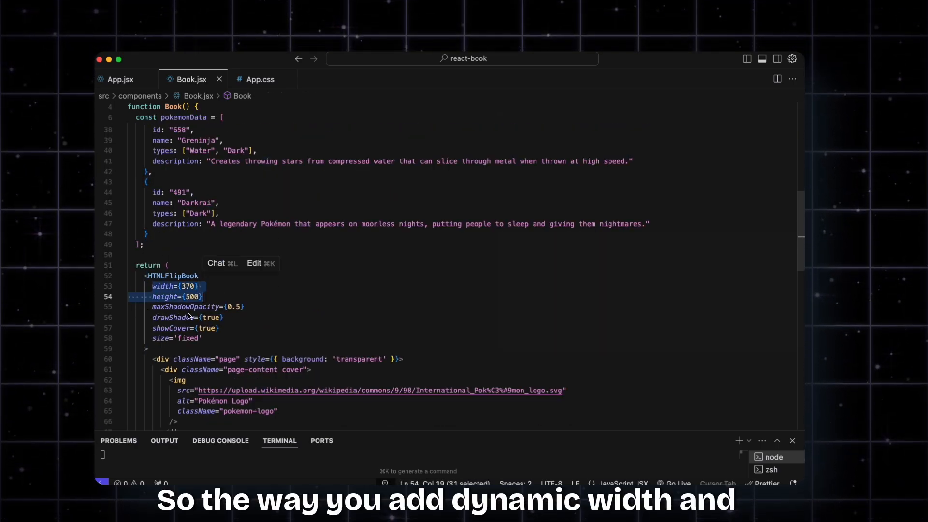
left_click(202, 296)
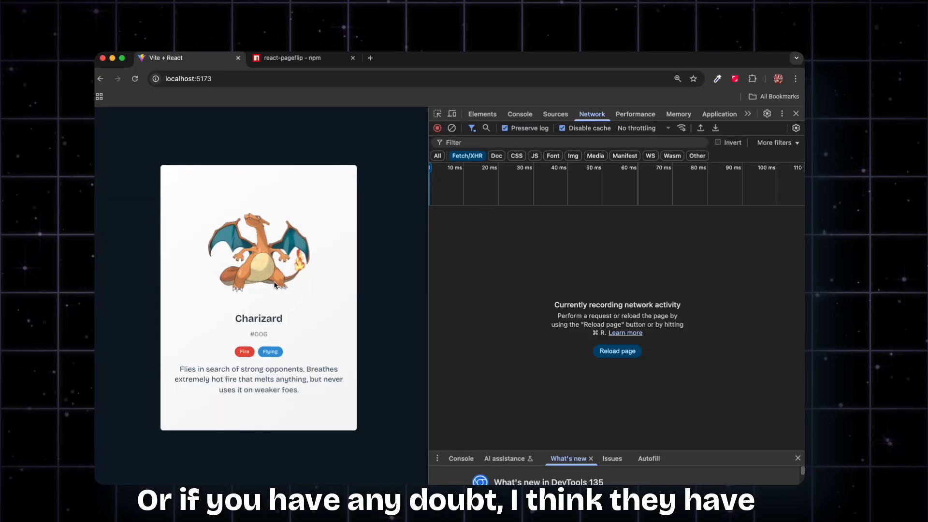
- Open the StPageFlip docs and examples from the react-pageflip npm page
left_click(290, 57)
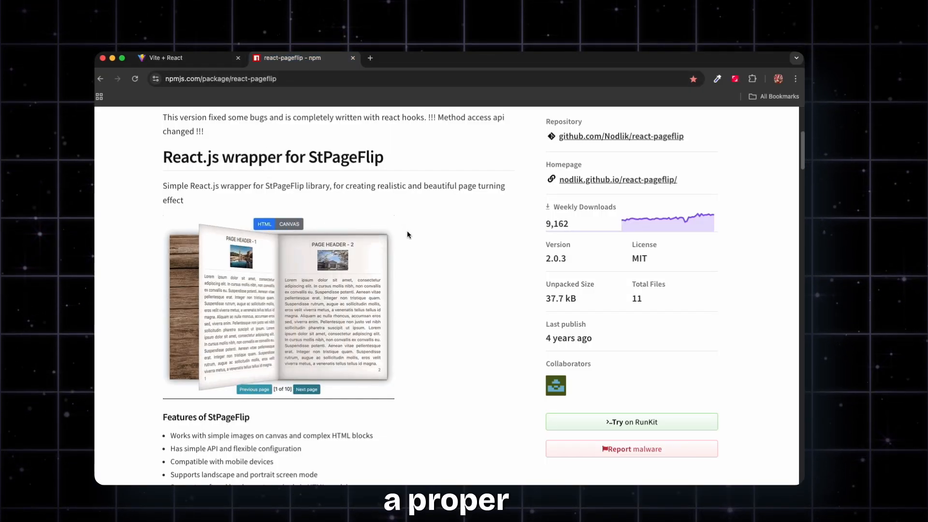
scroll("down", 3)
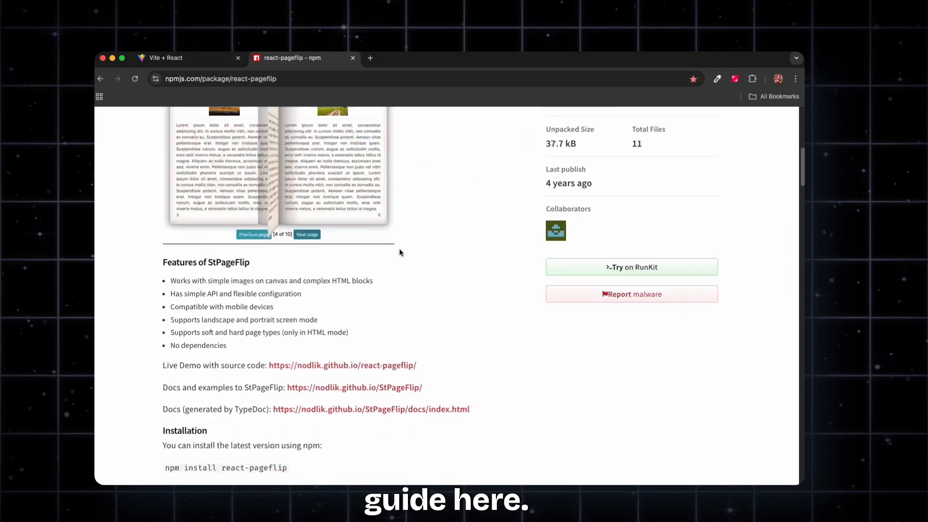
scroll("down", 3)
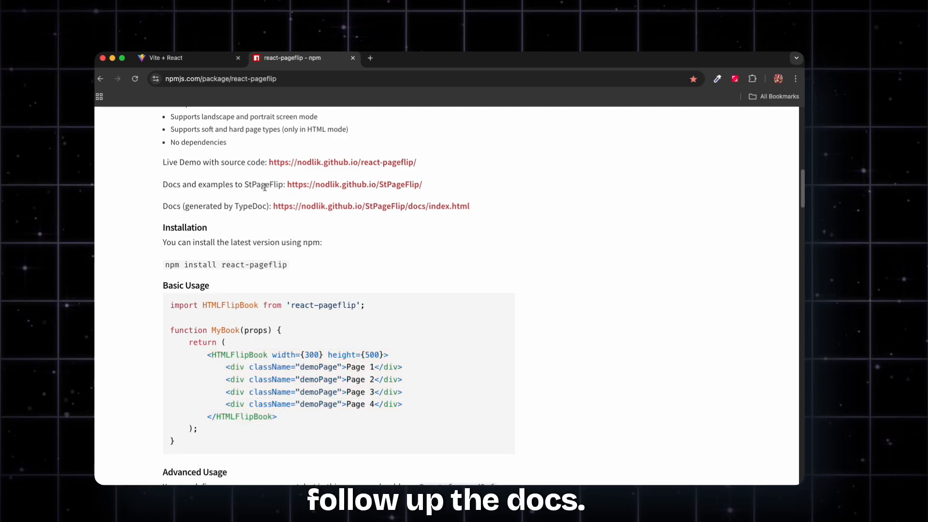
left_click(354, 184)
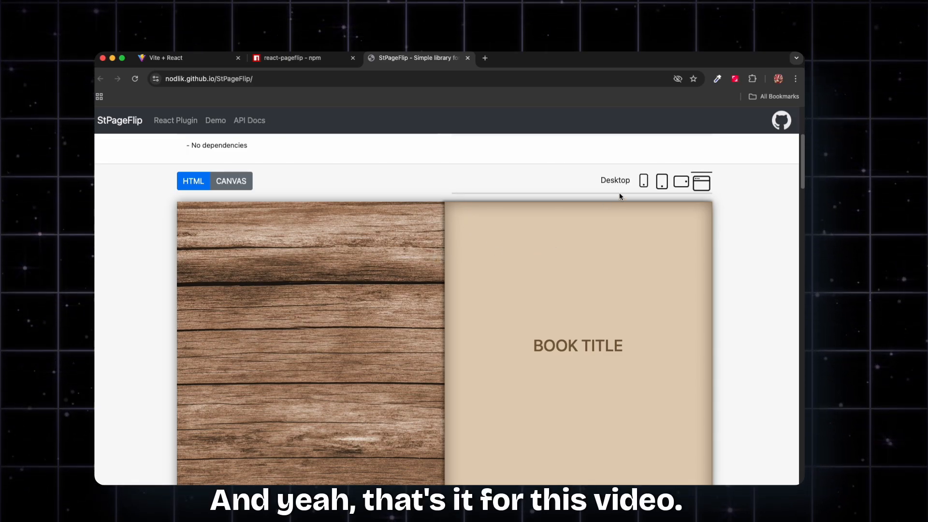
- Return to the Vite + React Pokémon book tab and close DevTools
left_click(172, 58)
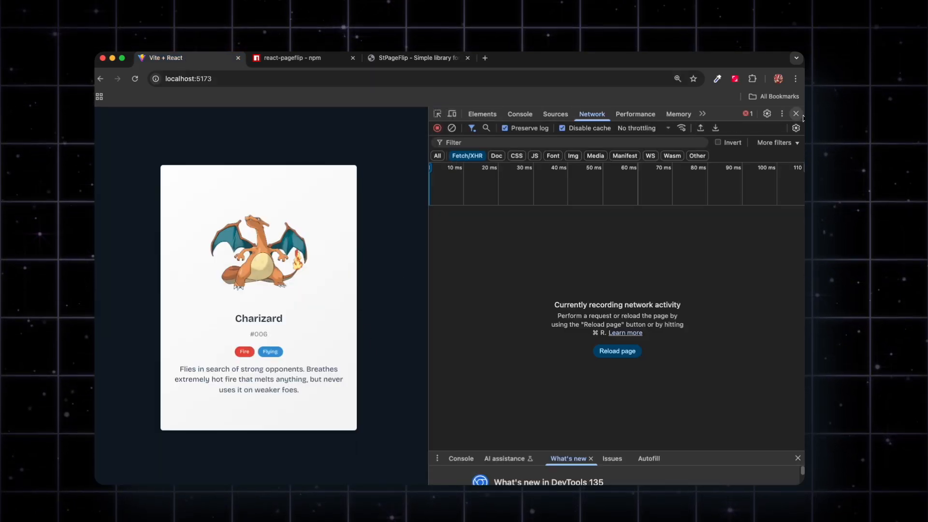
left_click(796, 114)
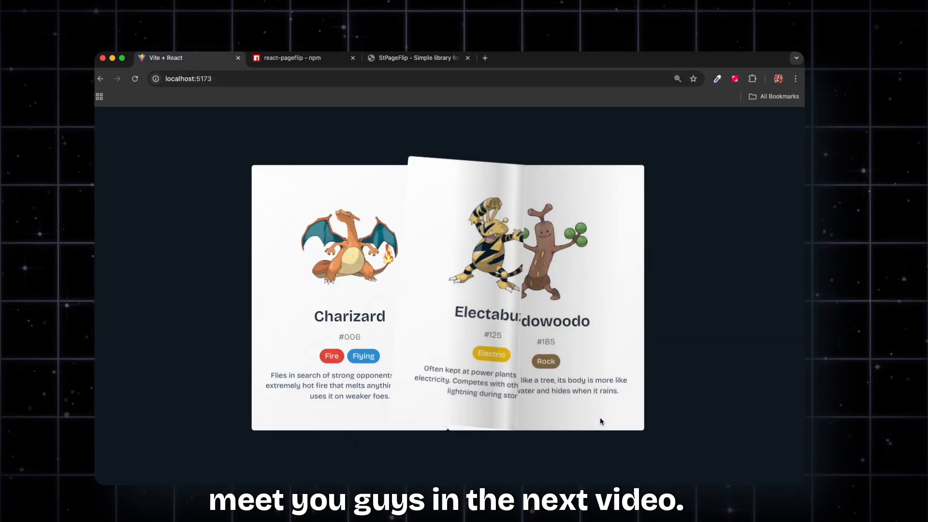